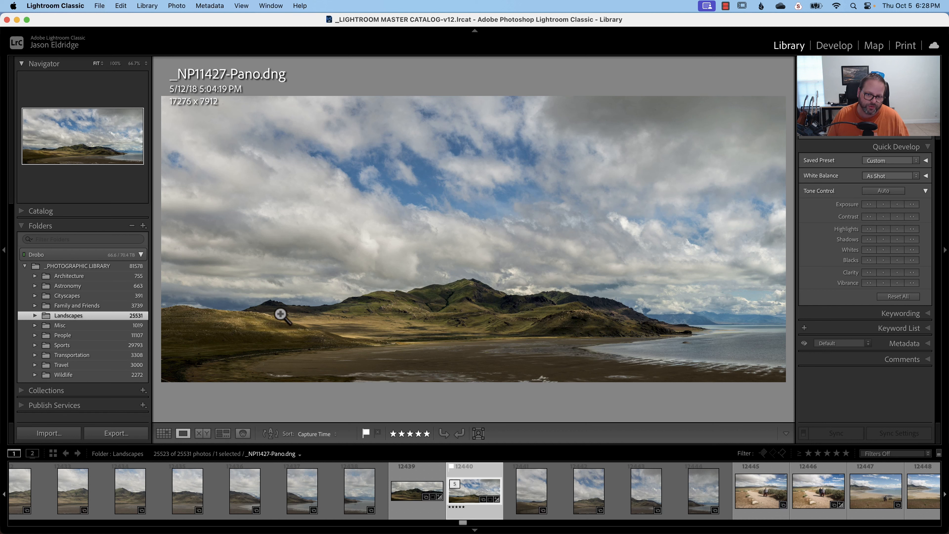
{"action": "mouse_move", "coordinate": [387, 313]}
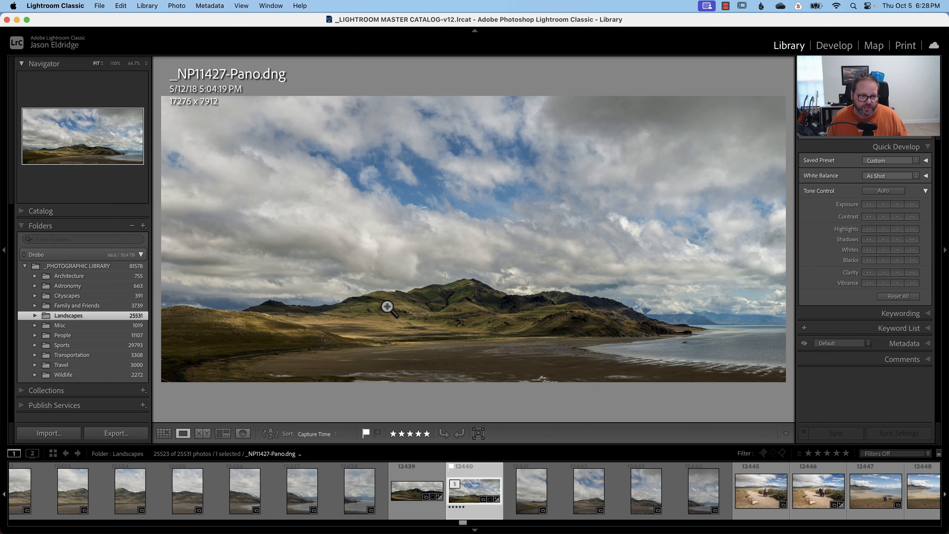
{"action": "mouse_move", "coordinate": [242, 310]}
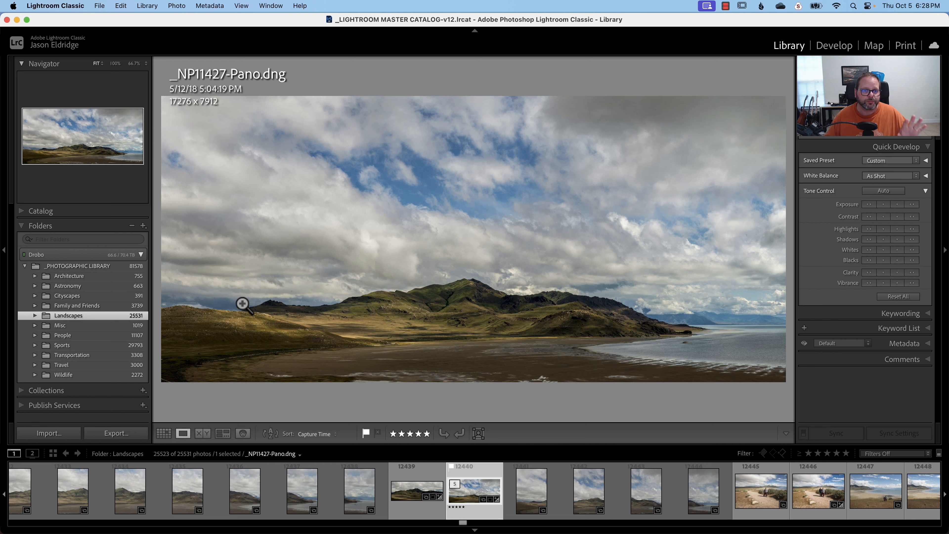
{"action": "mouse_move", "coordinate": [273, 313]}
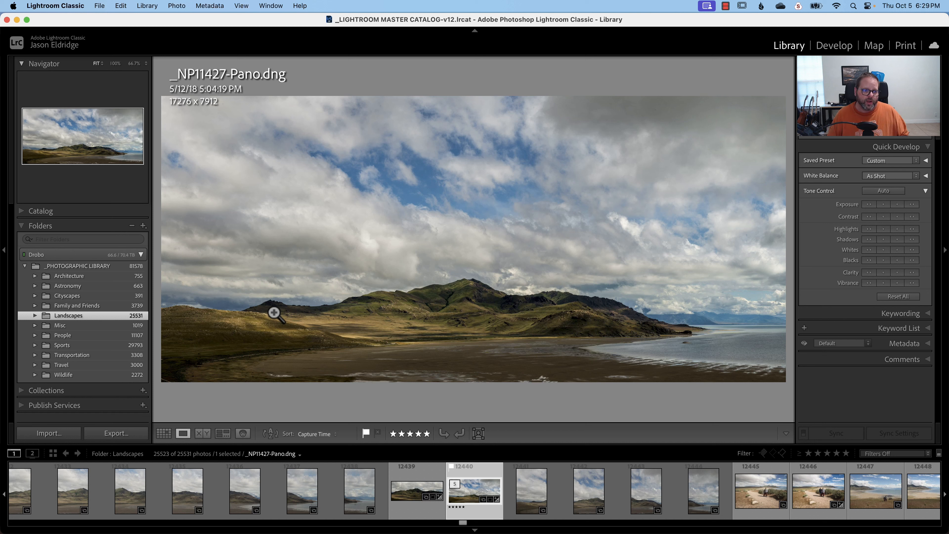
{"action": "mouse_move", "coordinate": [293, 322]}
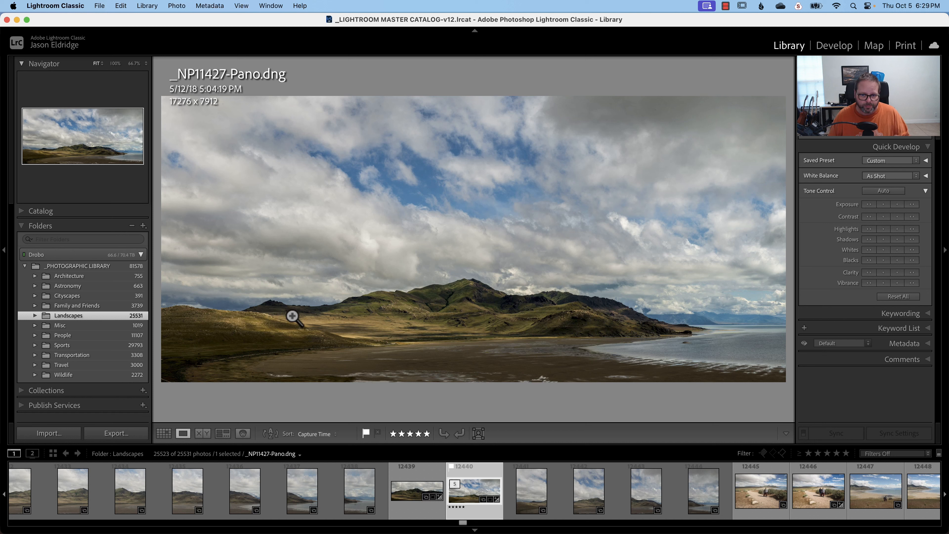
{"action": "mouse_move", "coordinate": [258, 342]}
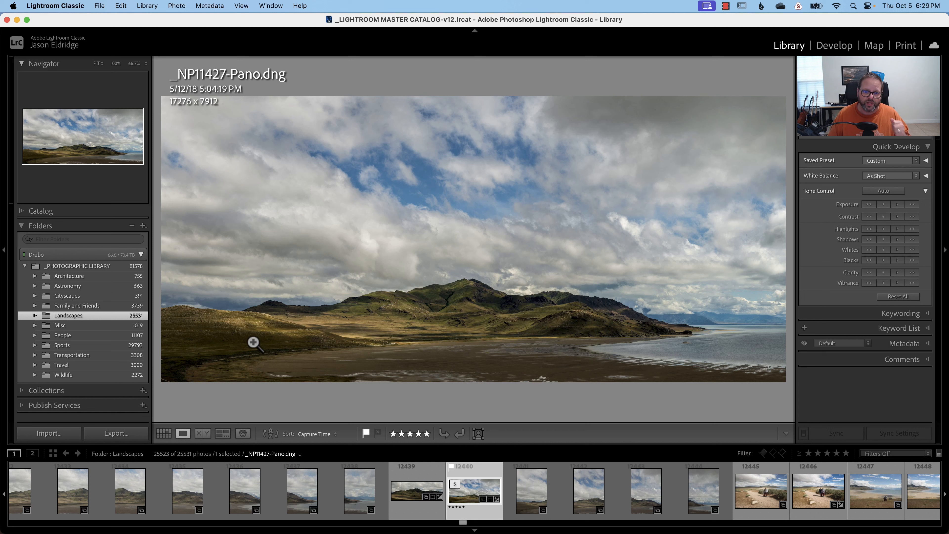
{"action": "mouse_move", "coordinate": [311, 324]}
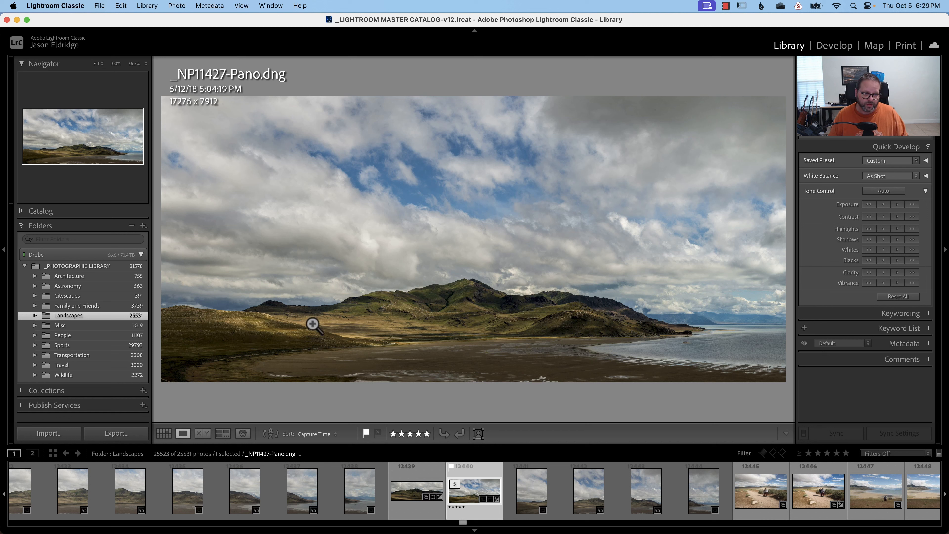
{"action": "mouse_move", "coordinate": [94, 318]}
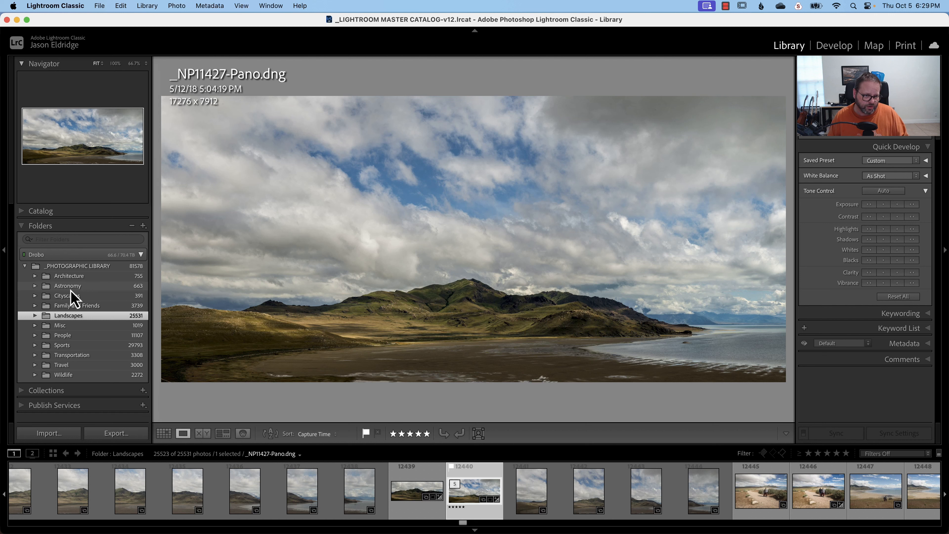
{"action": "mouse_move", "coordinate": [115, 304]}
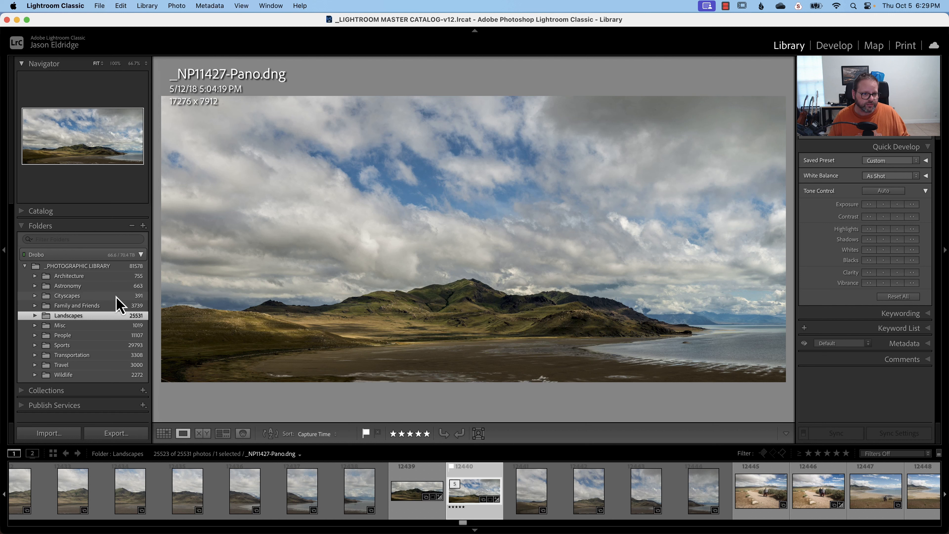
{"action": "mouse_move", "coordinate": [84, 328]}
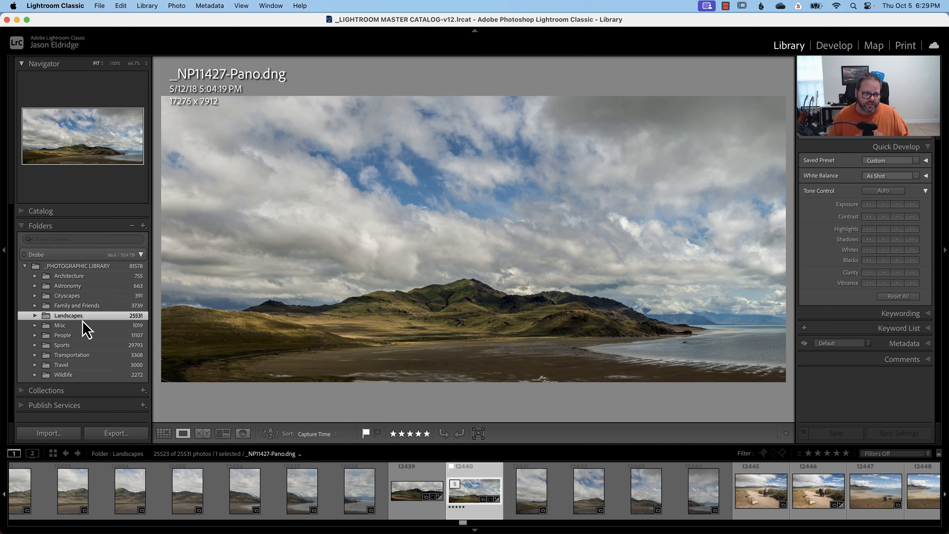
{"action": "mouse_move", "coordinate": [88, 365]}
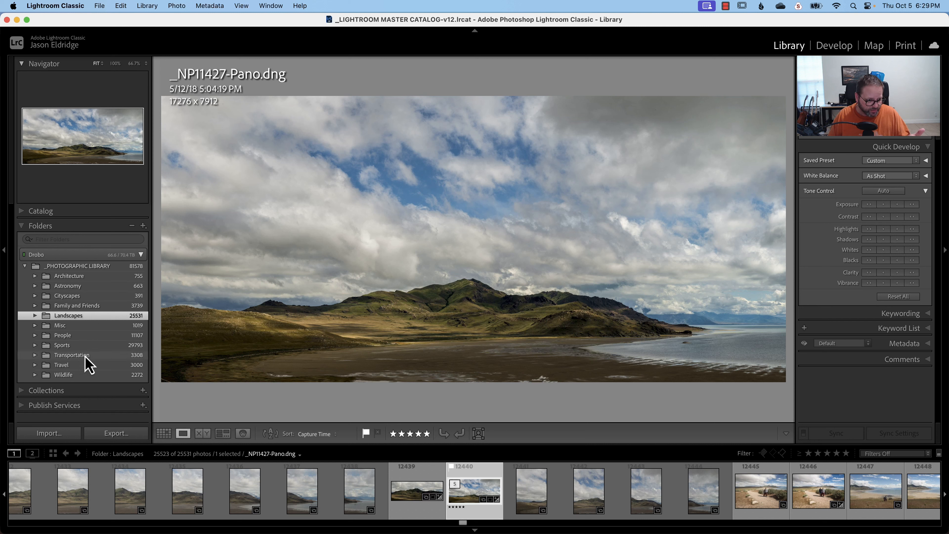
{"action": "mouse_move", "coordinate": [66, 345]}
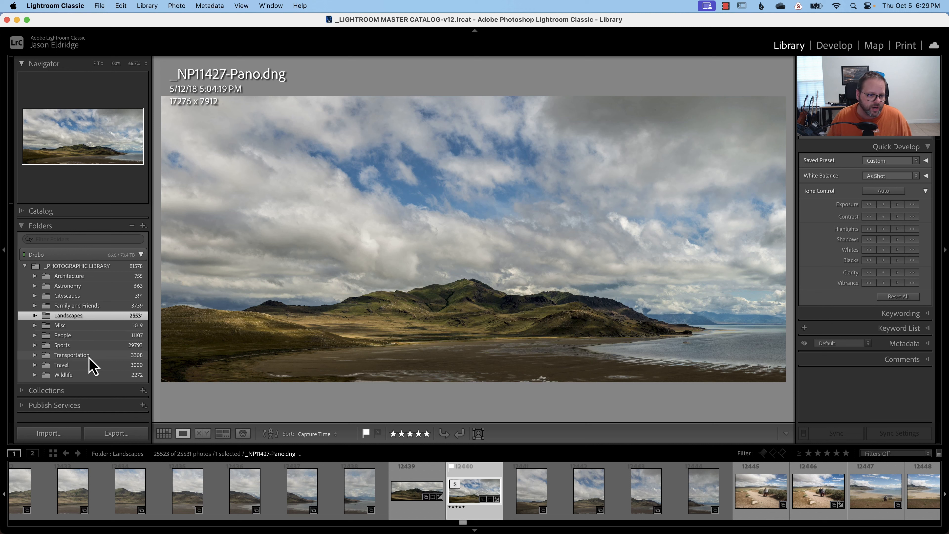
{"action": "mouse_move", "coordinate": [78, 372]}
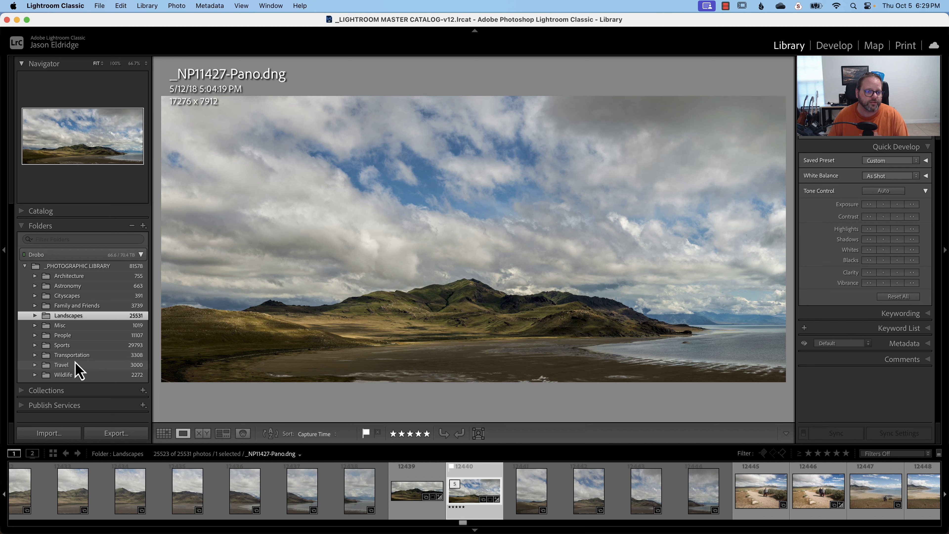
{"action": "mouse_move", "coordinate": [98, 365]}
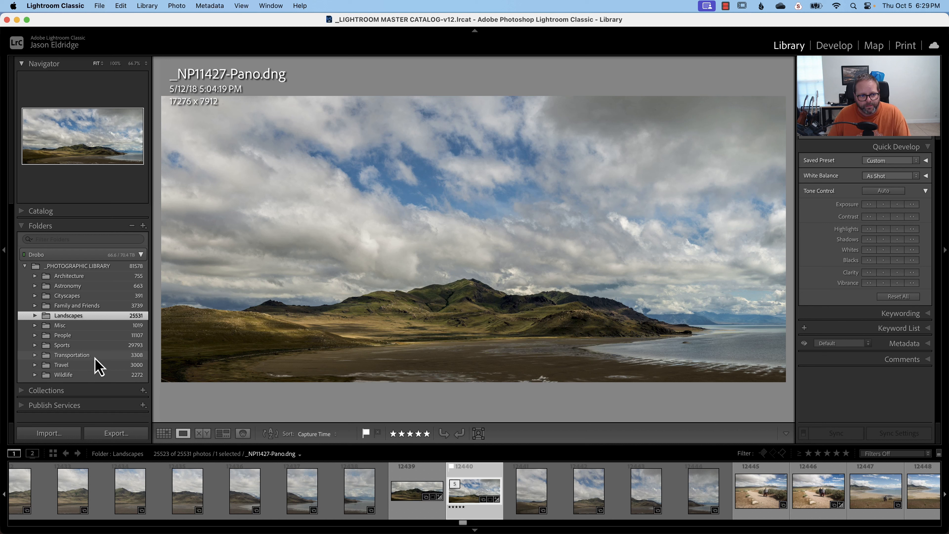
{"action": "mouse_move", "coordinate": [93, 333]}
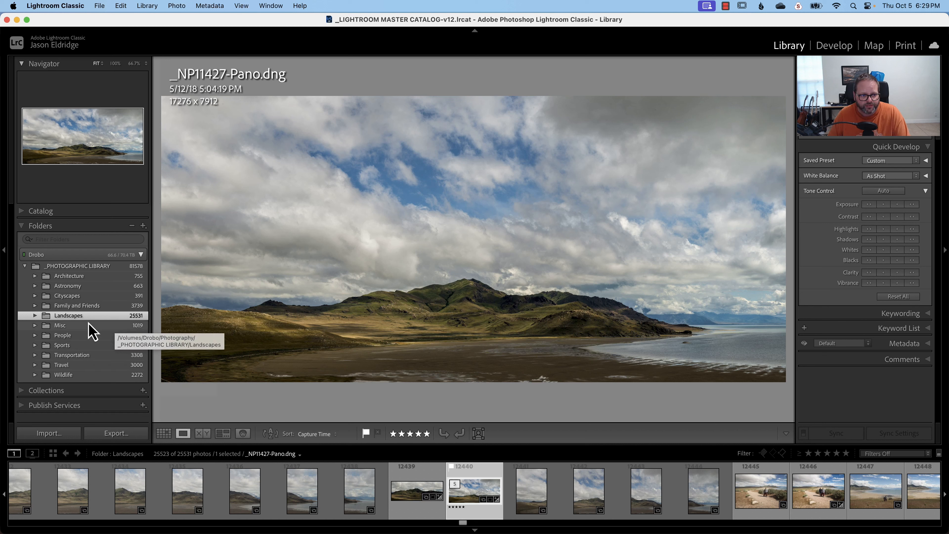
{"action": "mouse_move", "coordinate": [37, 324]}
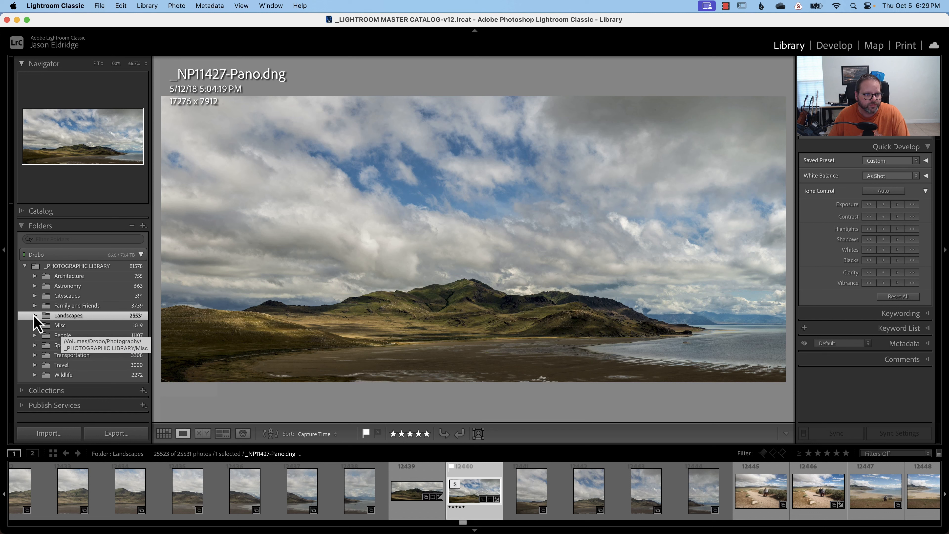
Expand the Landscapes folder to list its location subfolders, Antelope Island to Salt Flats.
{"action": "left_click", "coordinate": [35, 316]}
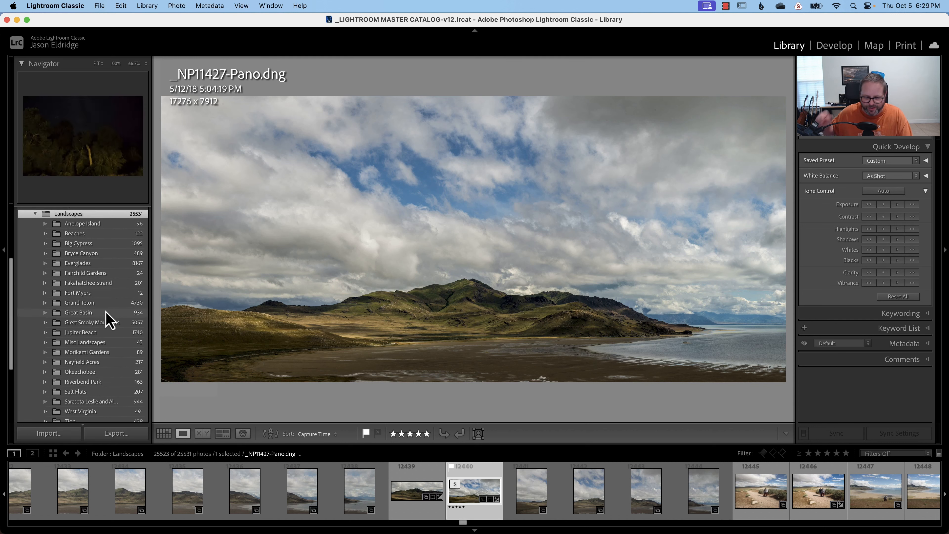
{"action": "mouse_move", "coordinate": [107, 321]}
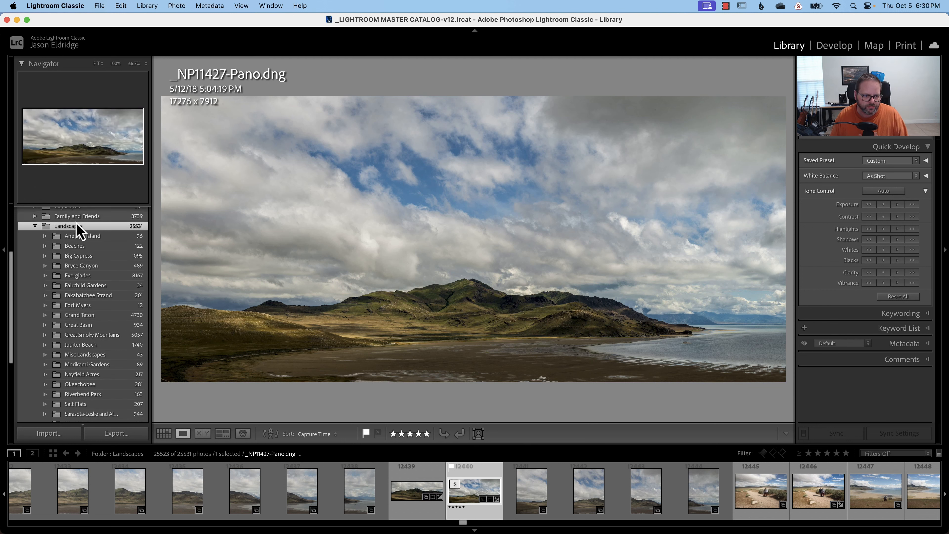
{"action": "mouse_move", "coordinate": [89, 261]}
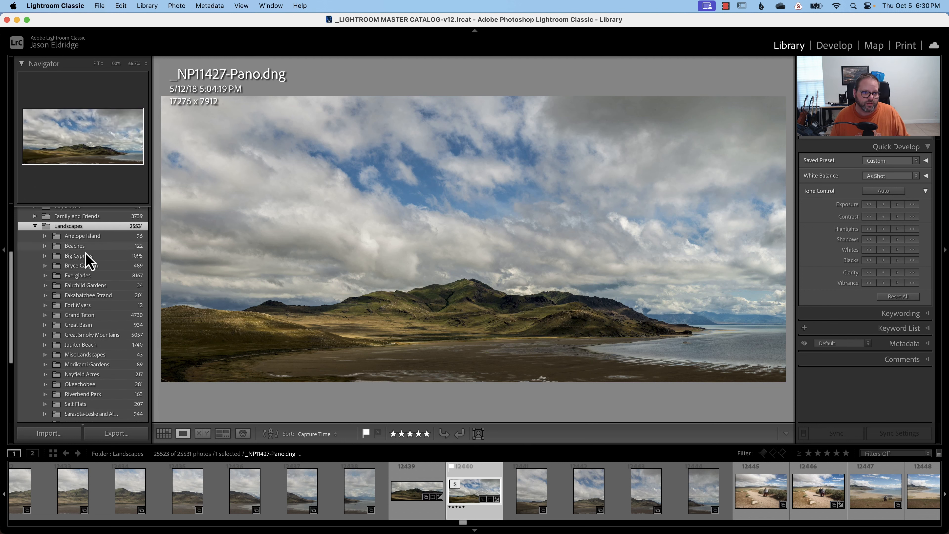
Select the Grand Teton subfolder to show its 4,730 photos.
{"action": "left_click", "coordinate": [79, 315]}
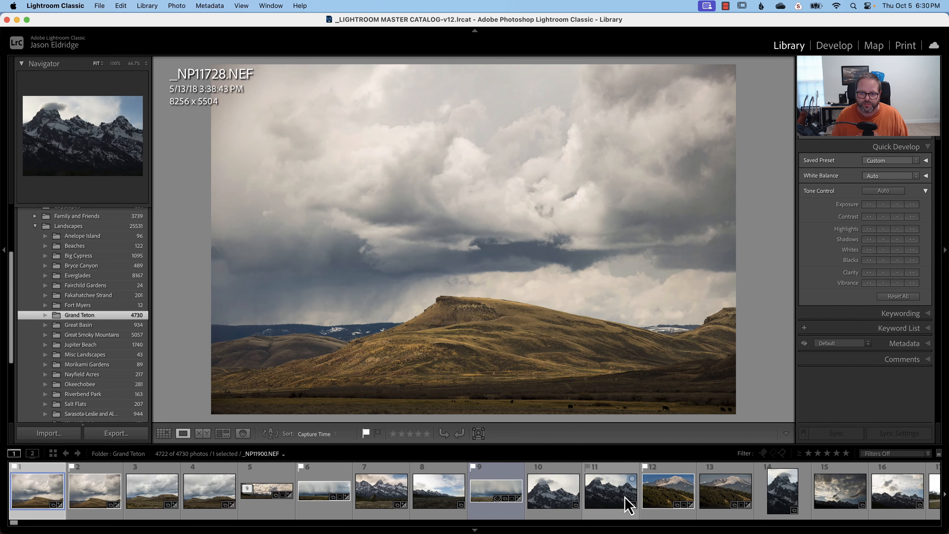
{"action": "mouse_move", "coordinate": [430, 377]}
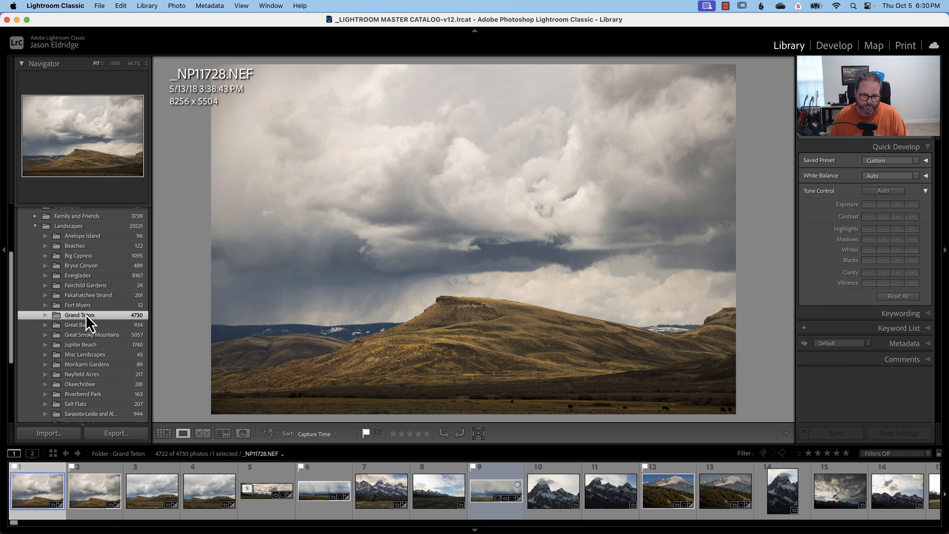
{"action": "mouse_move", "coordinate": [88, 325]}
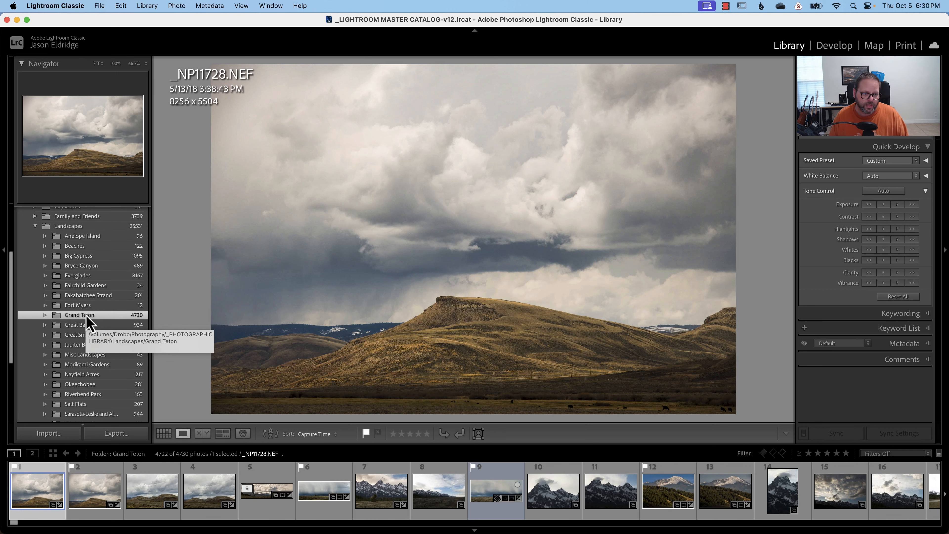
{"action": "mouse_move", "coordinate": [90, 345]}
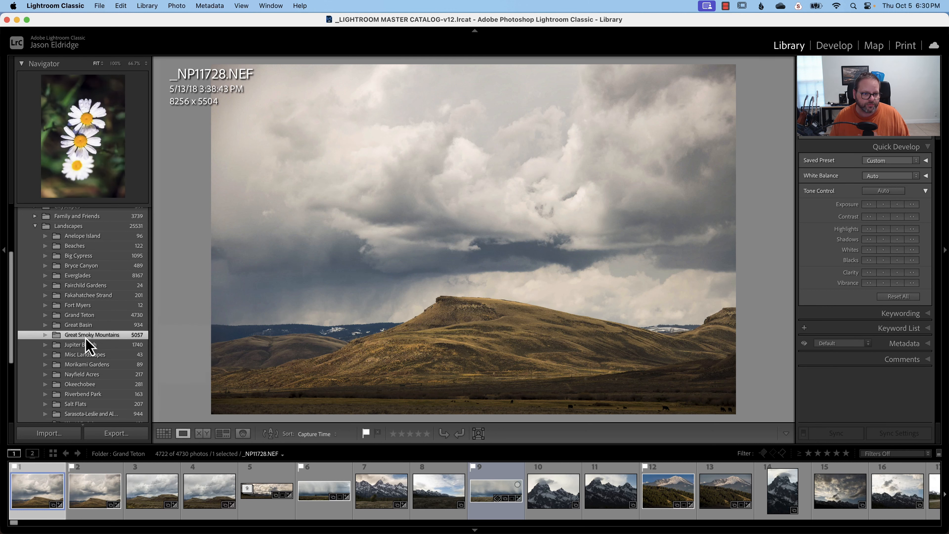
Sample Jupiter Beach, Everglades, Great Smoky Mountains and Great Basin, then view Grand Teton as a thumbnail grid.
{"action": "left_click", "coordinate": [80, 344]}
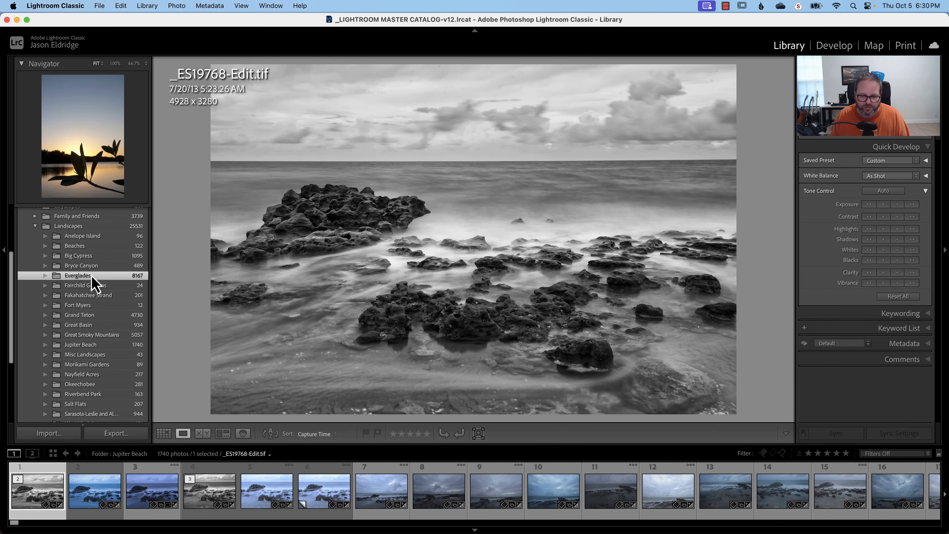
{"action": "left_click", "coordinate": [77, 275]}
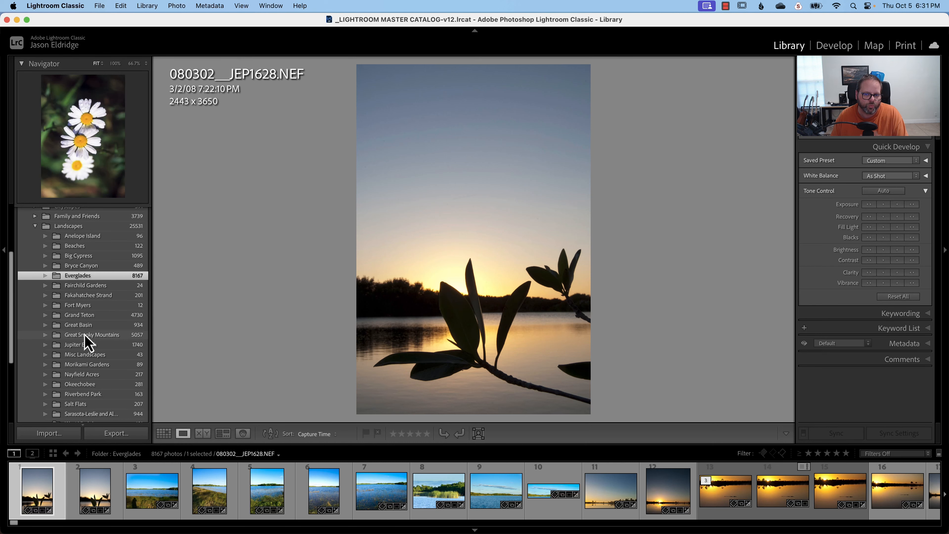
{"action": "left_click", "coordinate": [92, 334]}
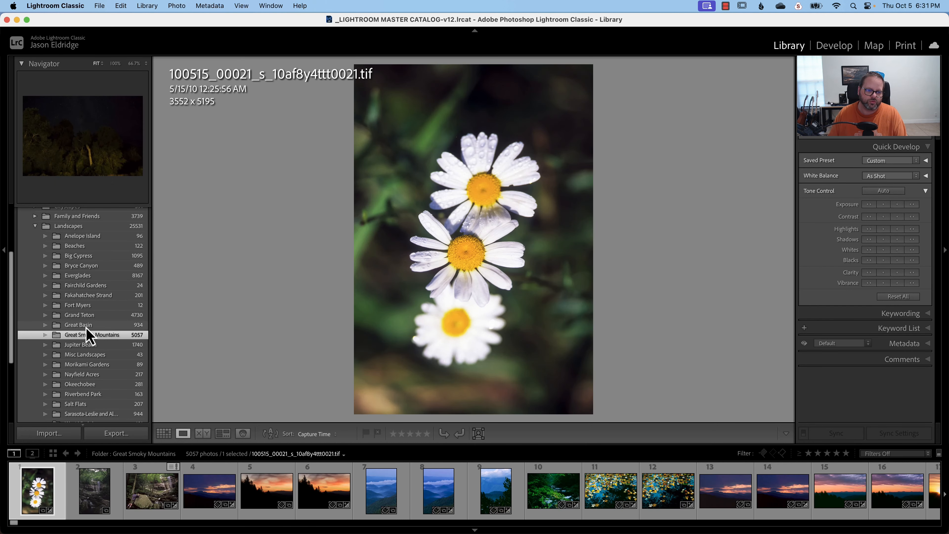
{"action": "left_click", "coordinate": [78, 325]}
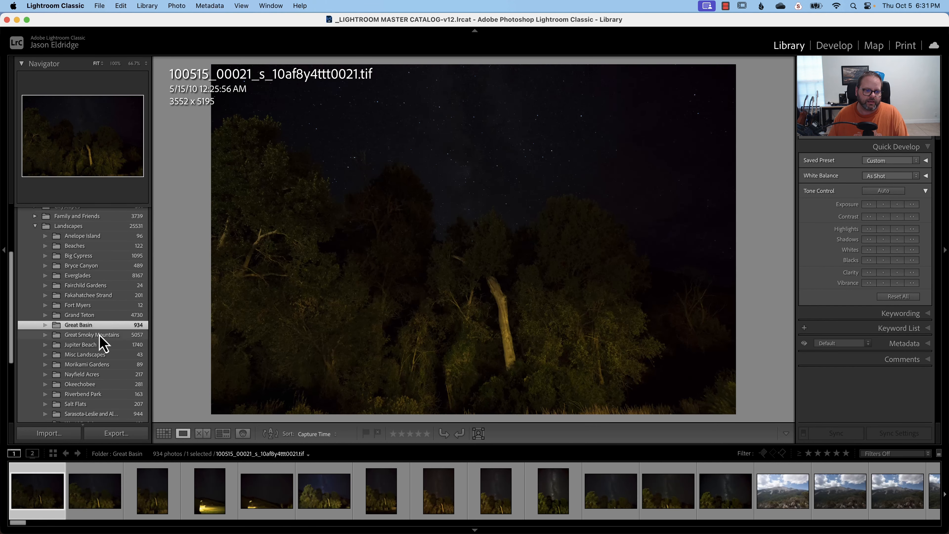
{"action": "left_click", "coordinate": [80, 316]}
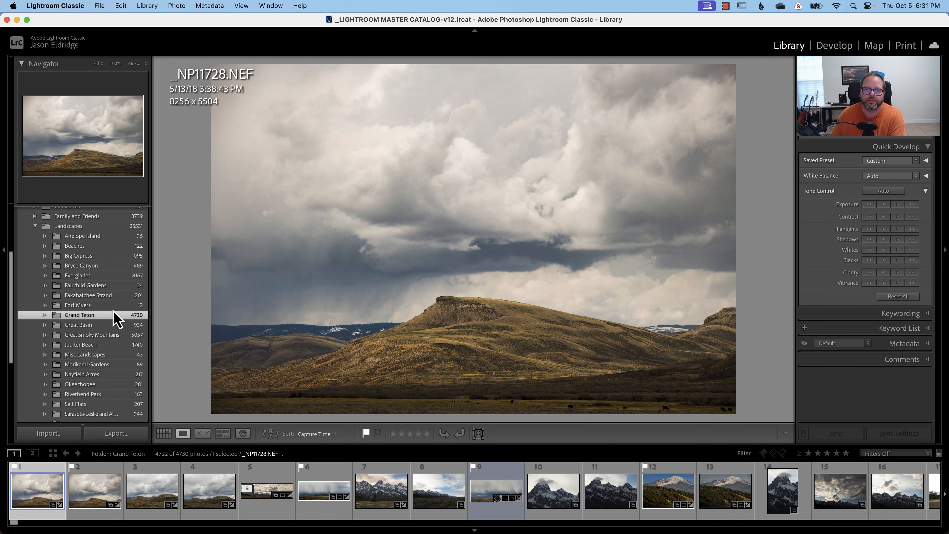
{"action": "left_click", "coordinate": [163, 433]}
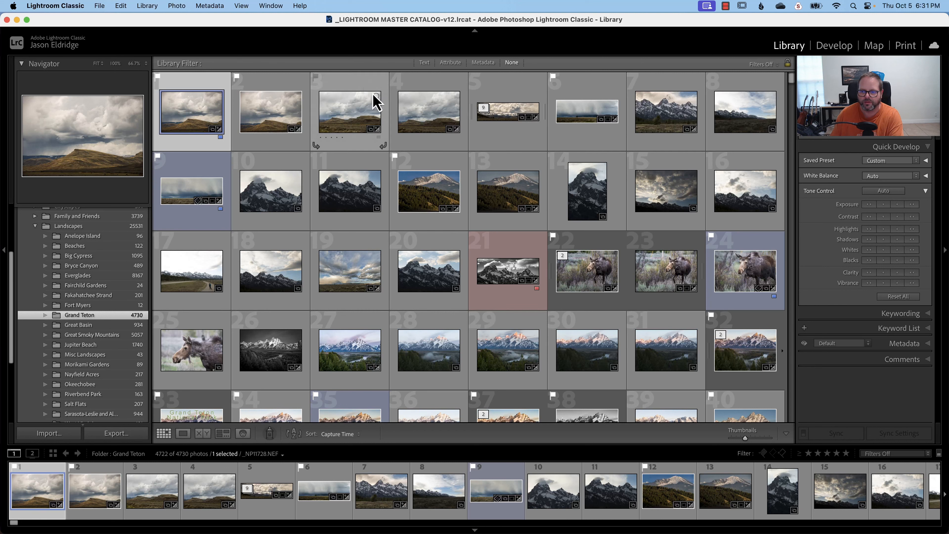
{"action": "mouse_move", "coordinate": [498, 304]}
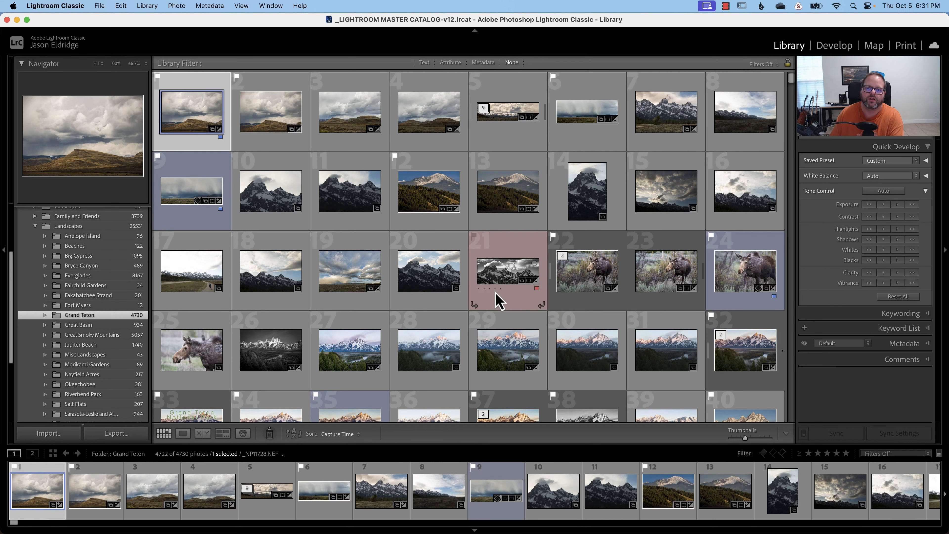
{"action": "left_click", "coordinate": [483, 62]}
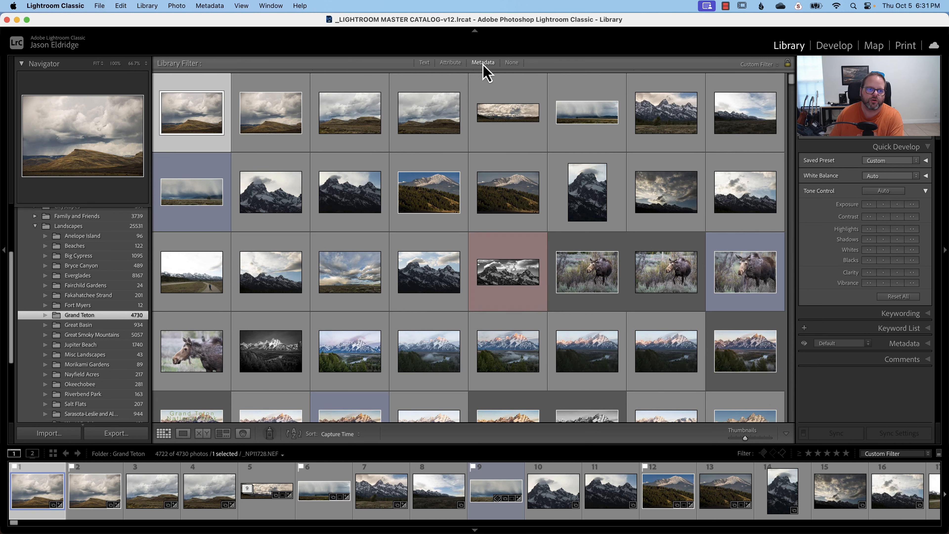
{"action": "left_click", "coordinate": [483, 63]}
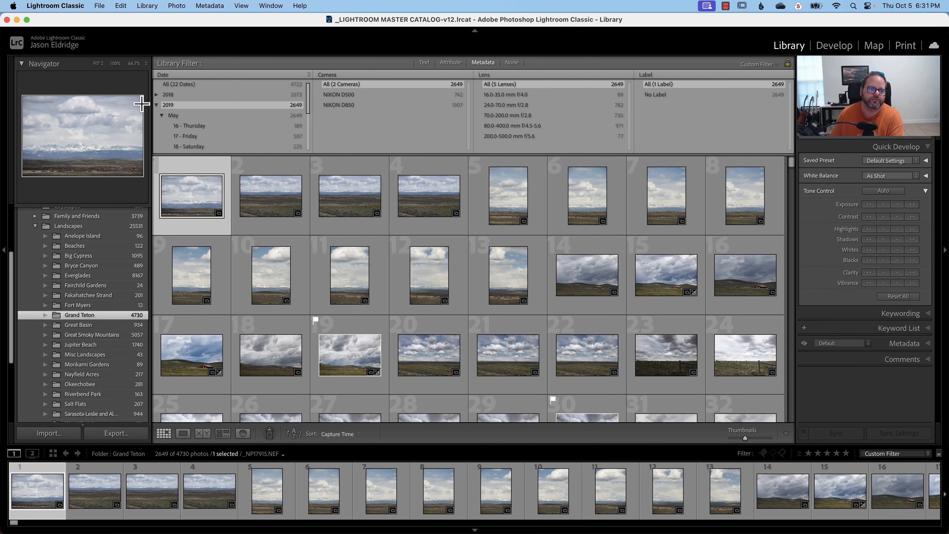
{"action": "mouse_move", "coordinate": [187, 128]}
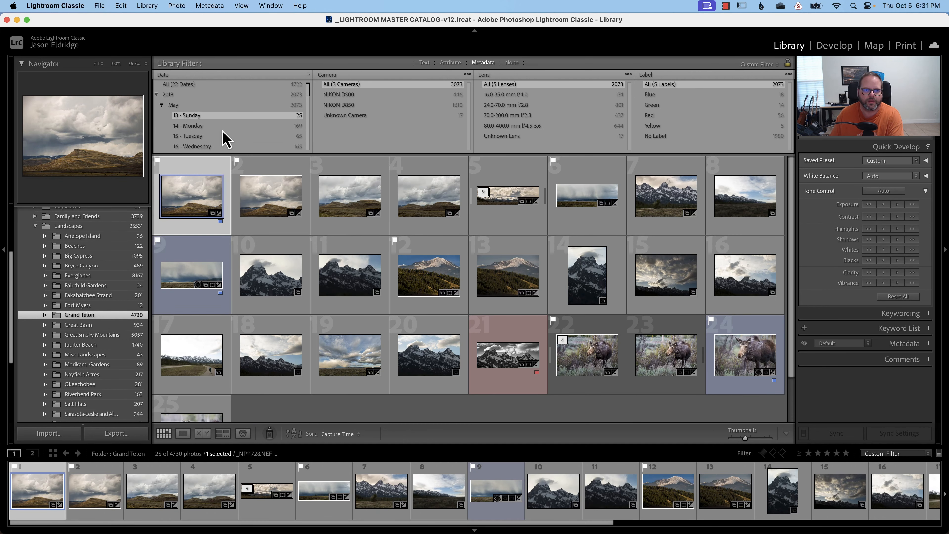
{"action": "left_click", "coordinate": [187, 126]}
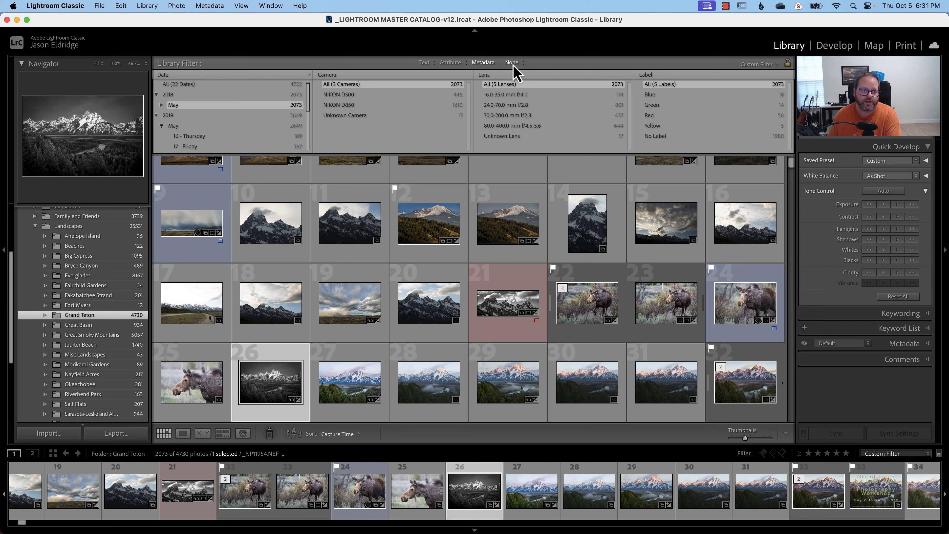
{"action": "left_click", "coordinate": [511, 63]}
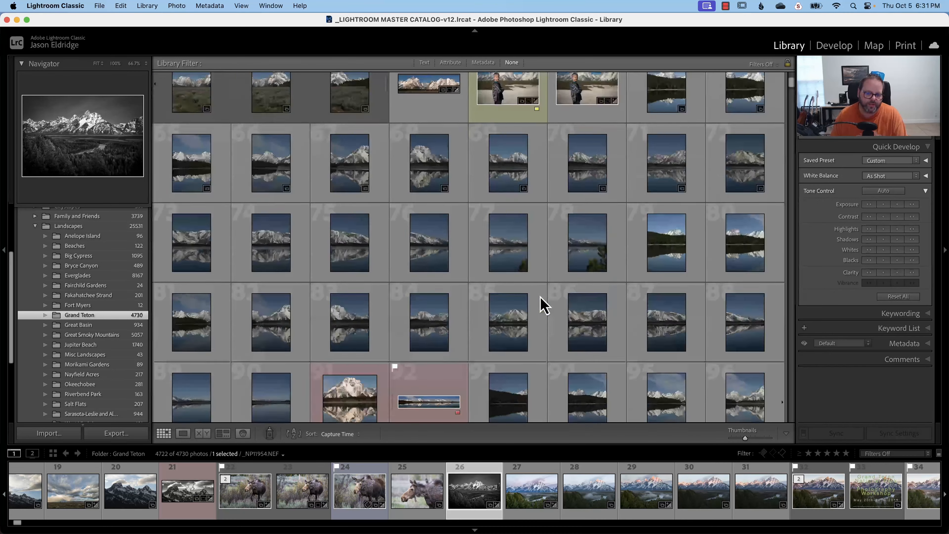
Scroll the Grand Teton grid down to the black-and-white reflection panorama _NP12168-Pano.dng Copy 2.
{"action": "scroll", "scroll_direction": "down", "scroll_amount": 3}
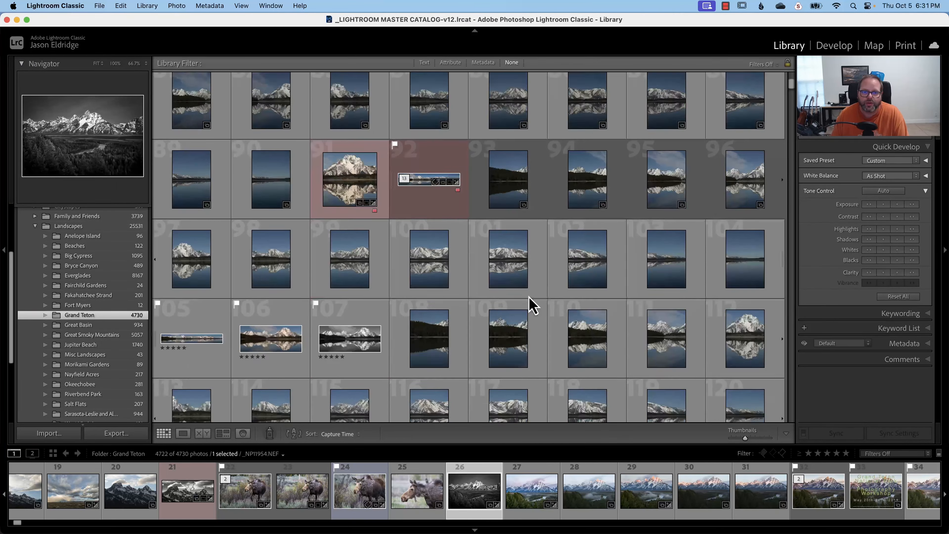
{"action": "scroll", "scroll_direction": "down", "scroll_amount": 3}
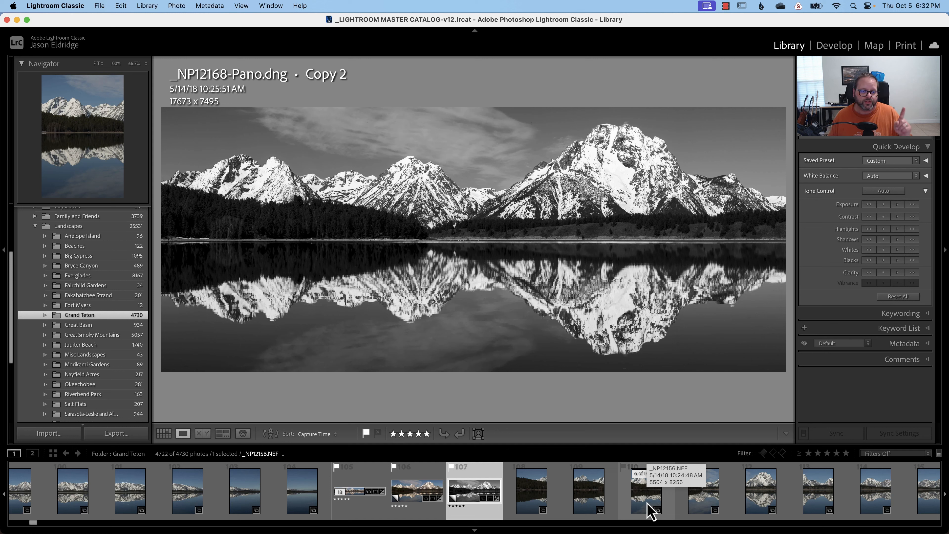
Select the panorama copy in the Filmstrip and return to the Grand Teton grid.
{"action": "left_click", "coordinate": [417, 491]}
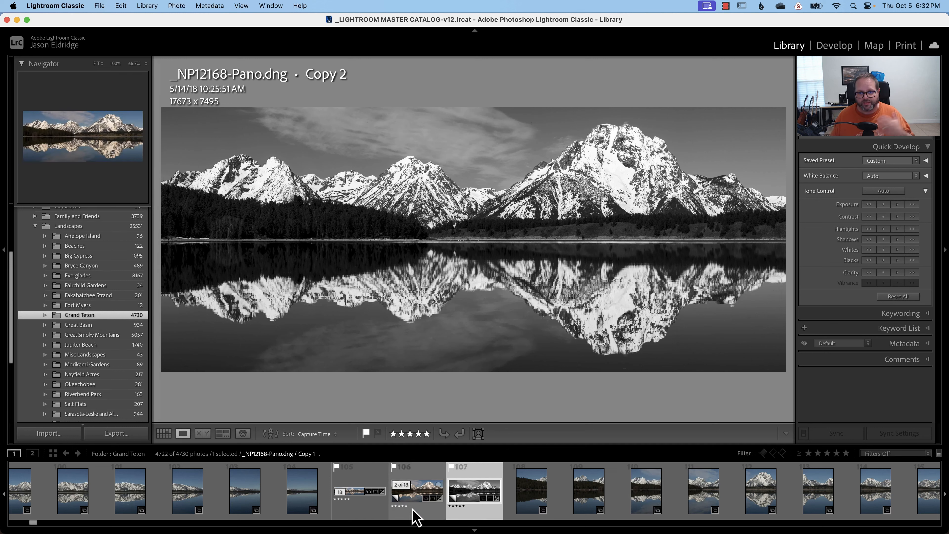
{"action": "mouse_move", "coordinate": [426, 515]}
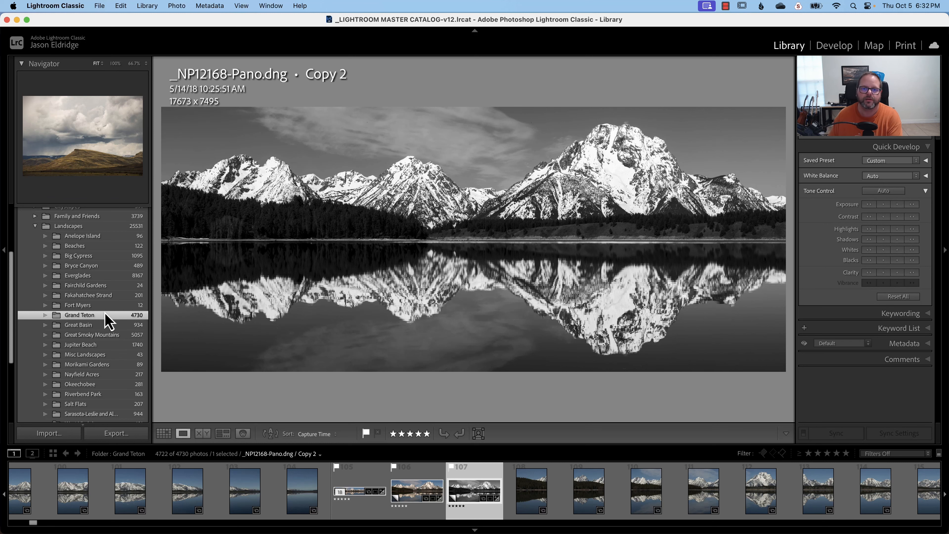
{"action": "left_click", "coordinate": [164, 434]}
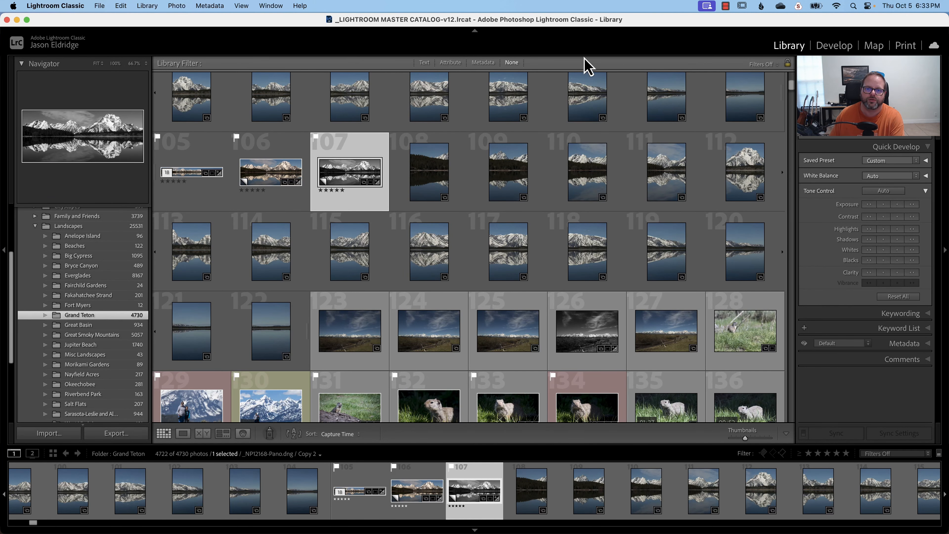
Filter Grand Teton to flagged five-star photos, 156 of 4,730, and scroll the results.
{"action": "left_click", "coordinate": [450, 63]}
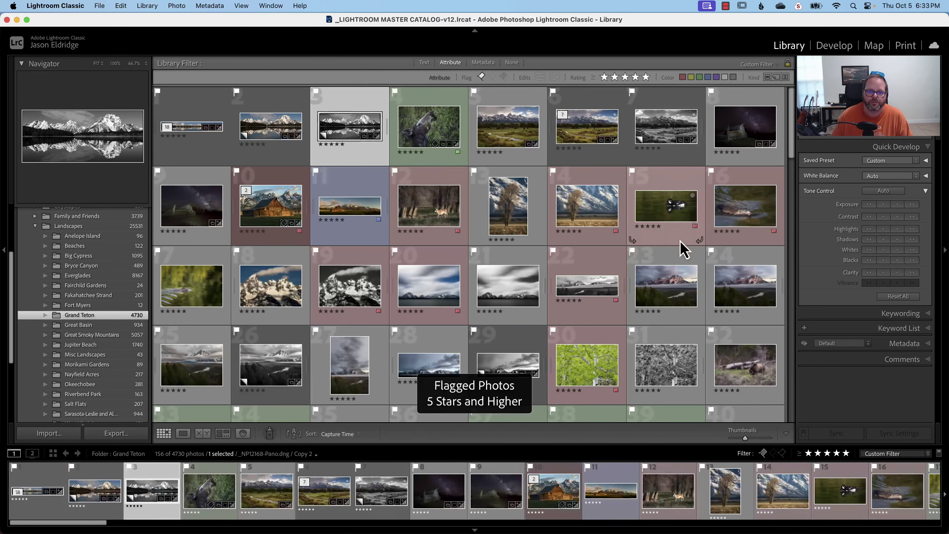
{"action": "scroll", "scroll_direction": "down", "scroll_amount": 3}
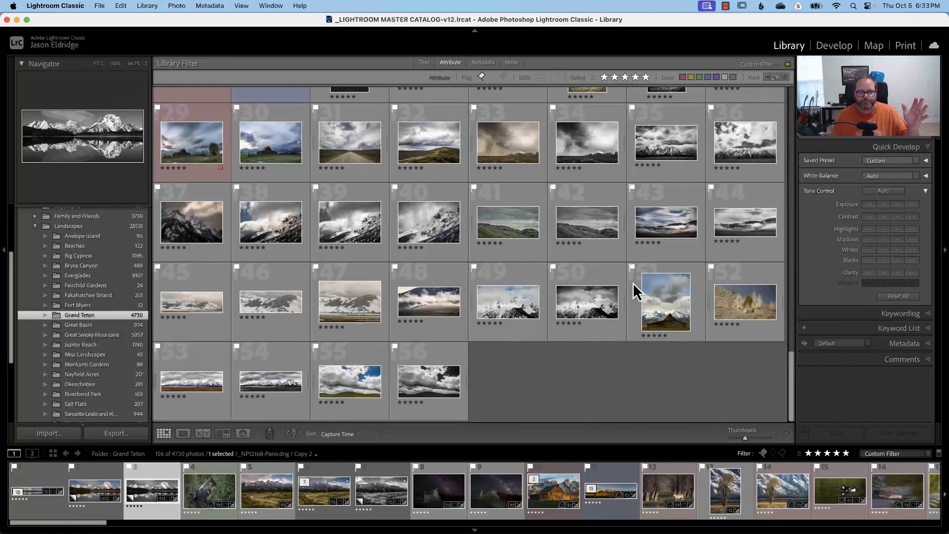
{"action": "mouse_move", "coordinate": [449, 312]}
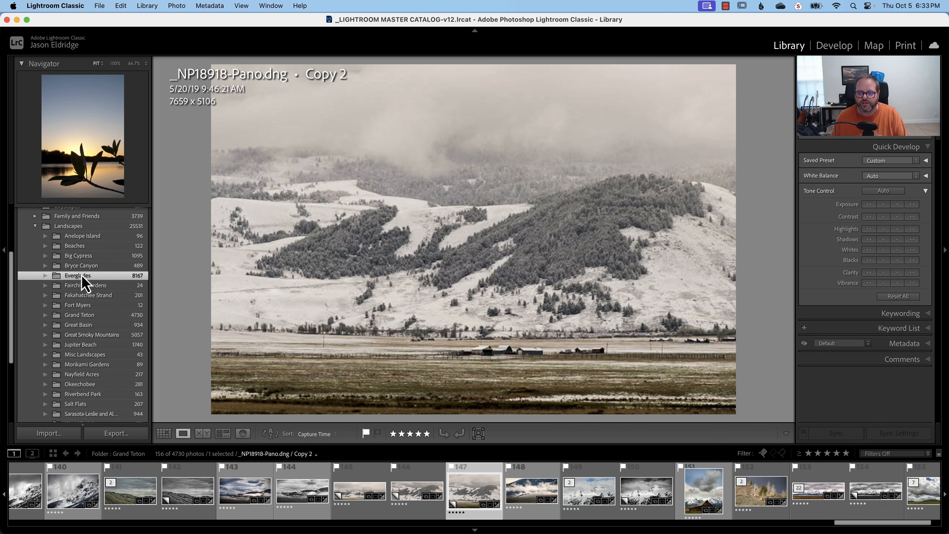
Switch to the Everglades folder showing its flagged five-star photos, 190 of 8,167, in the grid.
{"action": "left_click", "coordinate": [79, 275]}
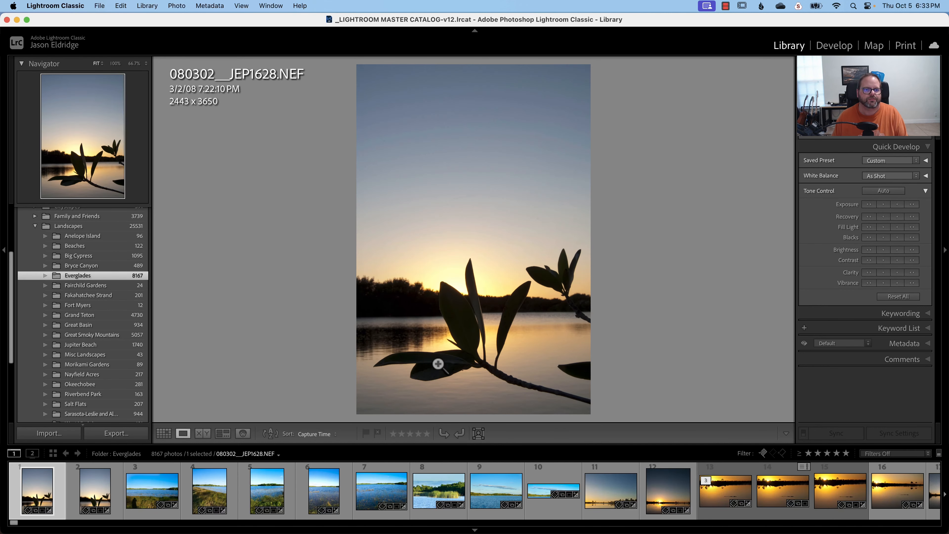
{"action": "mouse_move", "coordinate": [476, 194]}
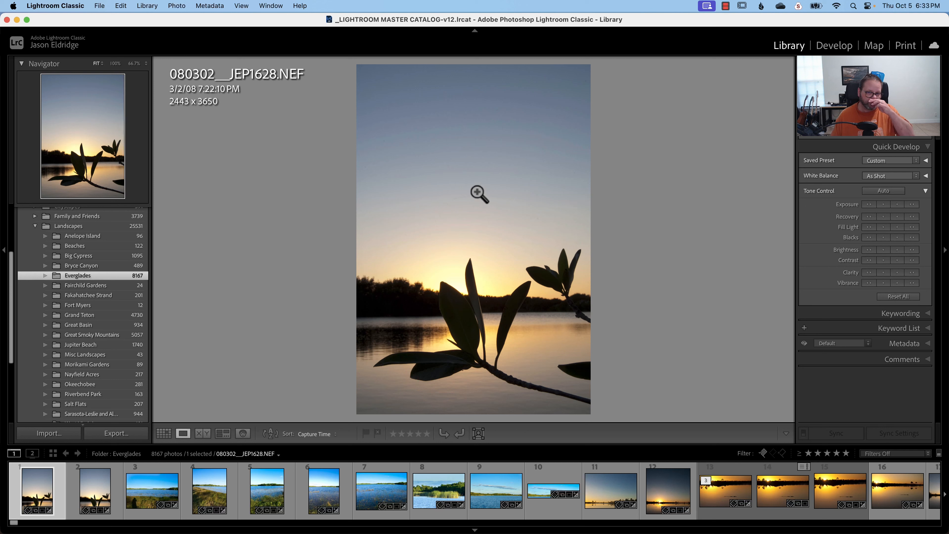
{"action": "mouse_move", "coordinate": [292, 138]}
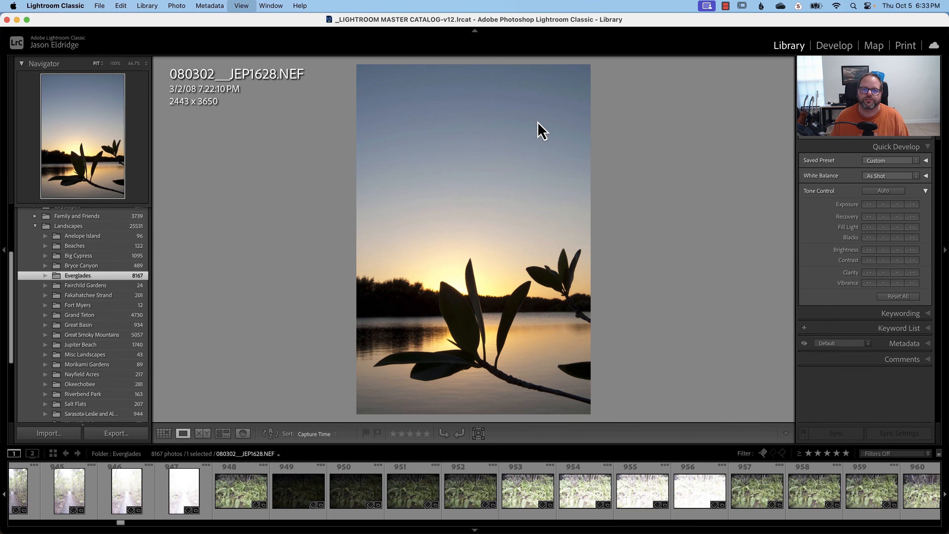
{"action": "left_click", "coordinate": [164, 433]}
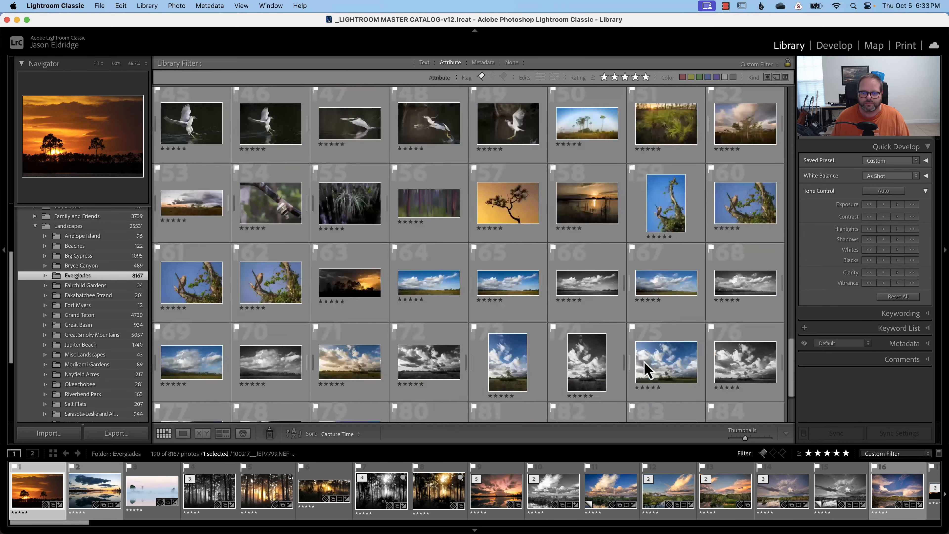
View the black-and-white storm cloud photo large, then switch to Fairchild Gardens with all 24 photos unfiltered.
{"action": "scroll", "scroll_direction": "down", "scroll_amount": 3}
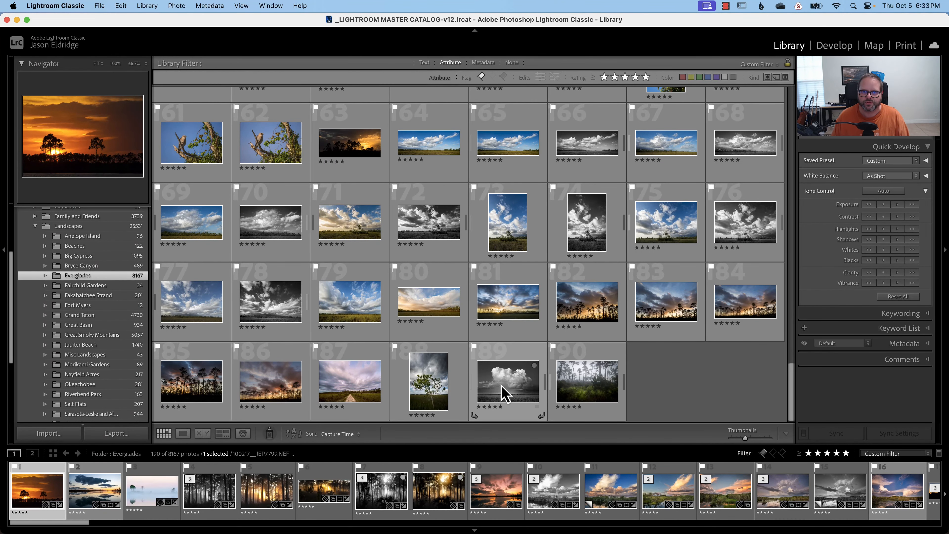
{"action": "double_click", "coordinate": [508, 381]}
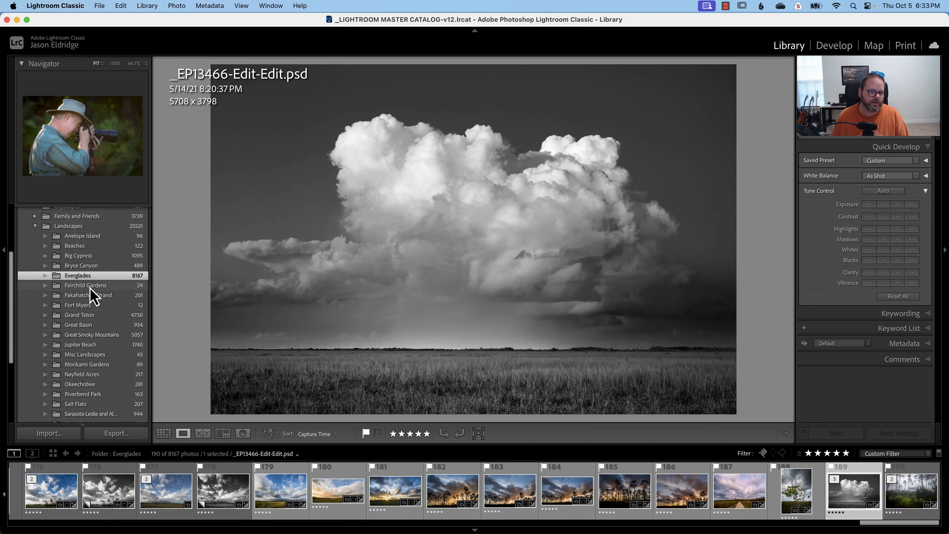
{"action": "left_click", "coordinate": [85, 285]}
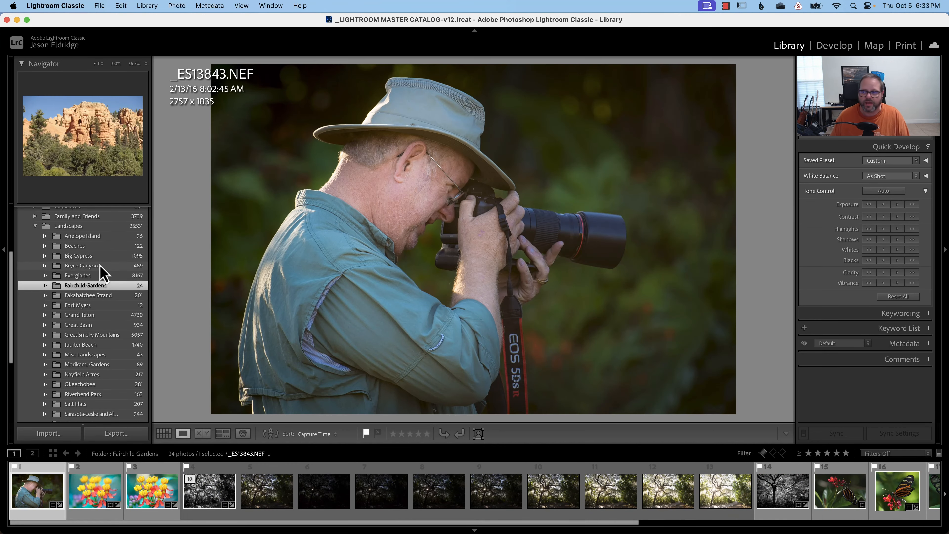